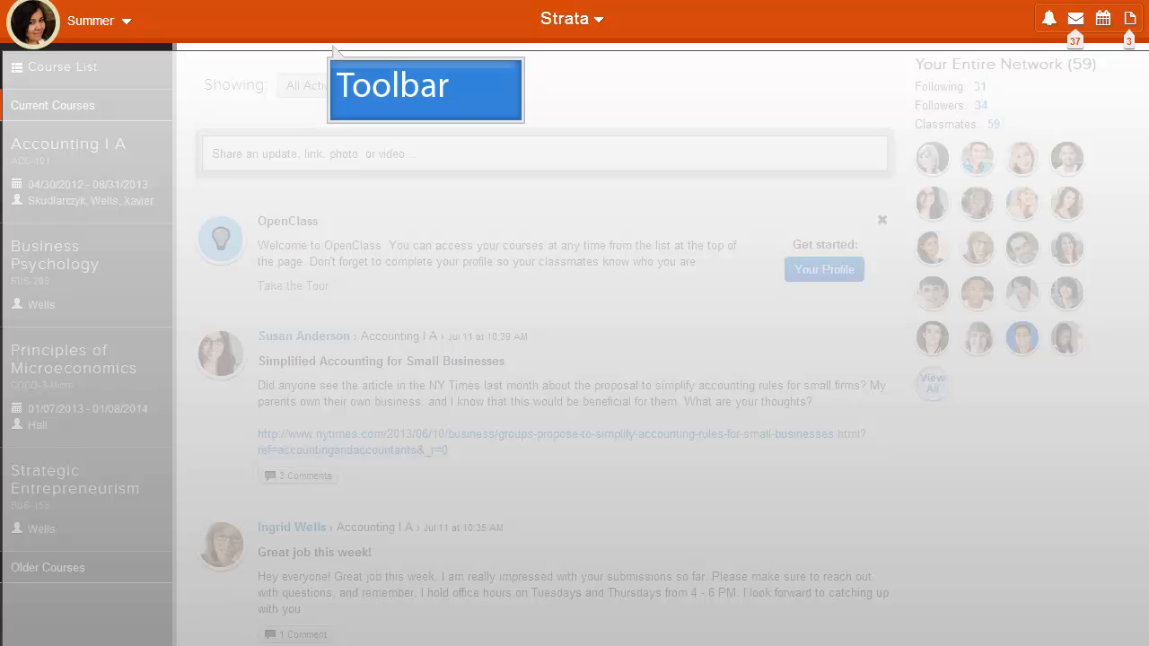
- Show the profile options, then the Strata list with Dashboard and four Current Courses
left_click(89, 21)
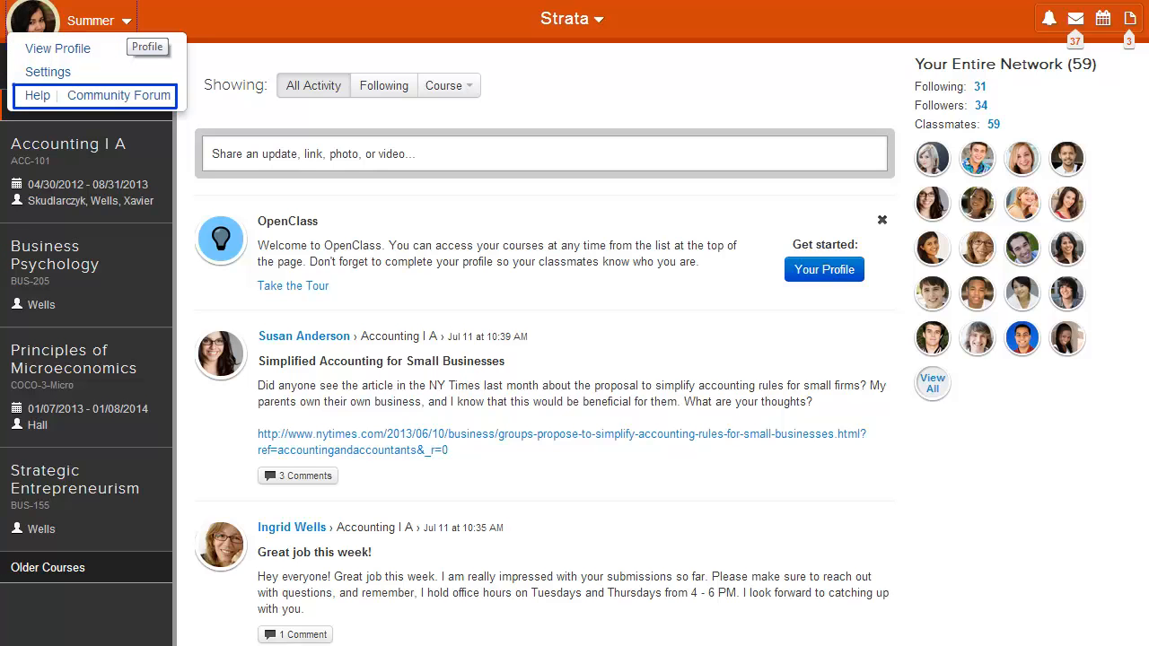
left_click(571, 18)
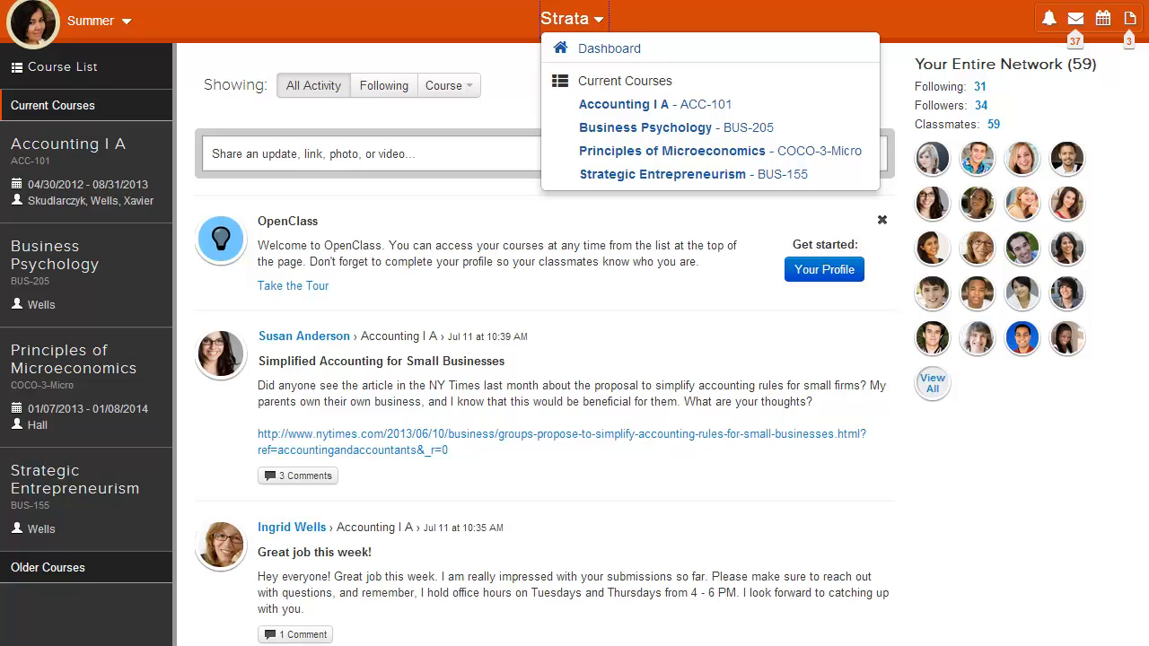
- Dismiss the Strata list and preview the Unread Gmail Messages from the toolbar envelope
left_click(1049, 18)
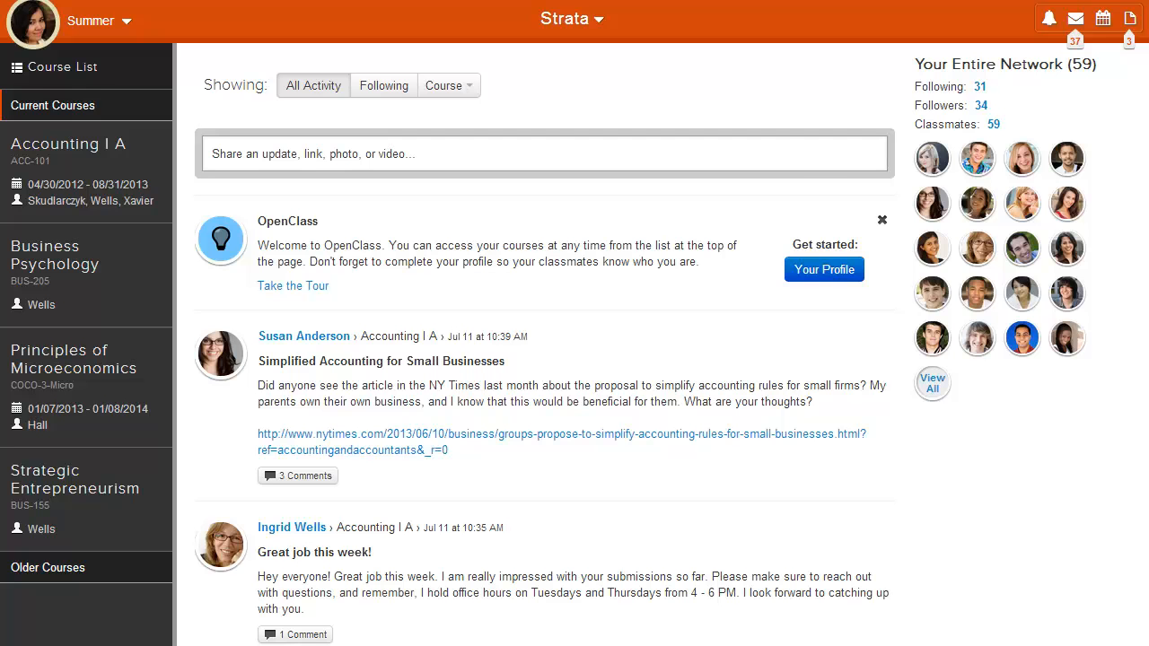
left_click(1076, 18)
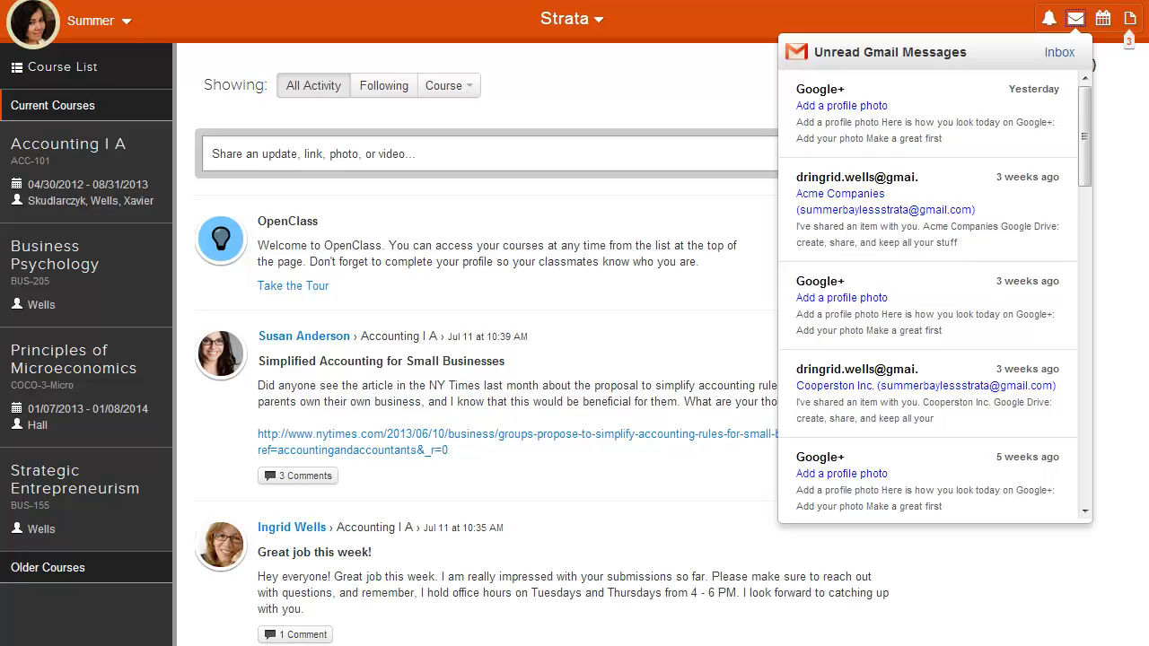
- Preview Upcoming Events (none in the next seven days), then dismiss it
left_click(1103, 18)
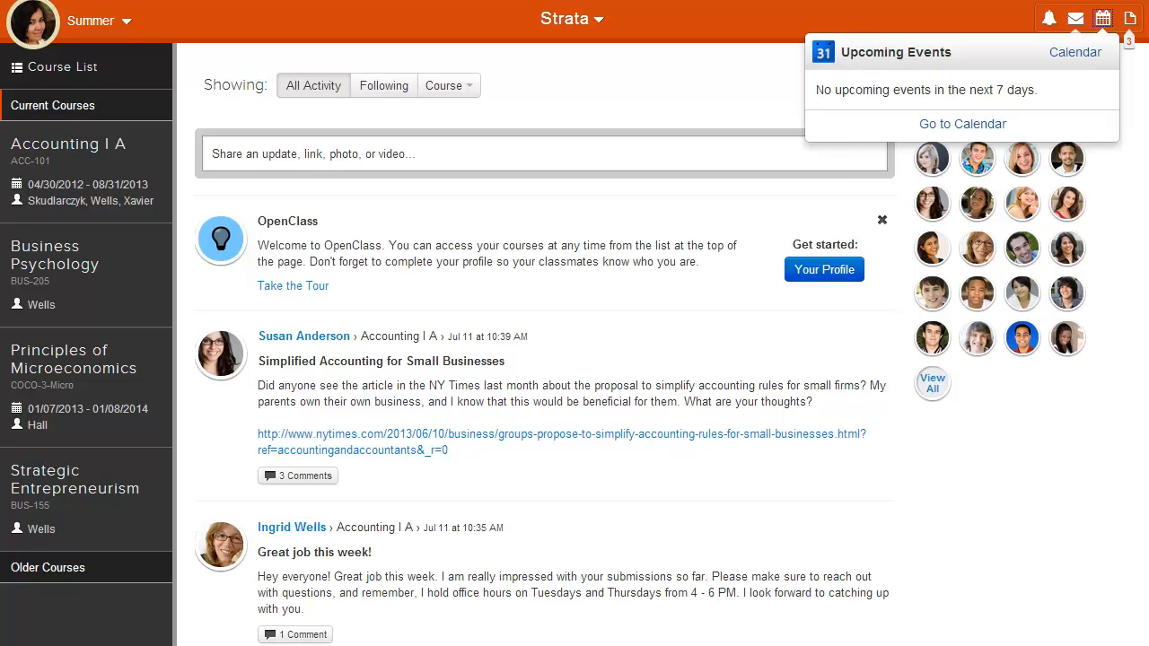
left_click(1130, 18)
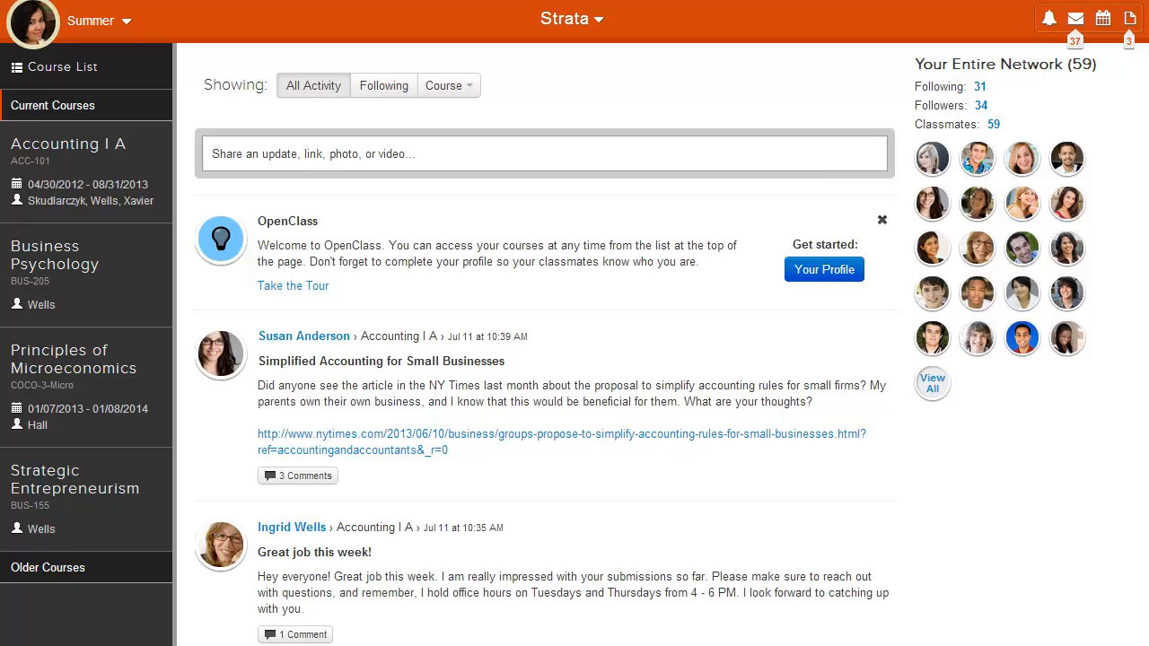
mouse_move(63, 66)
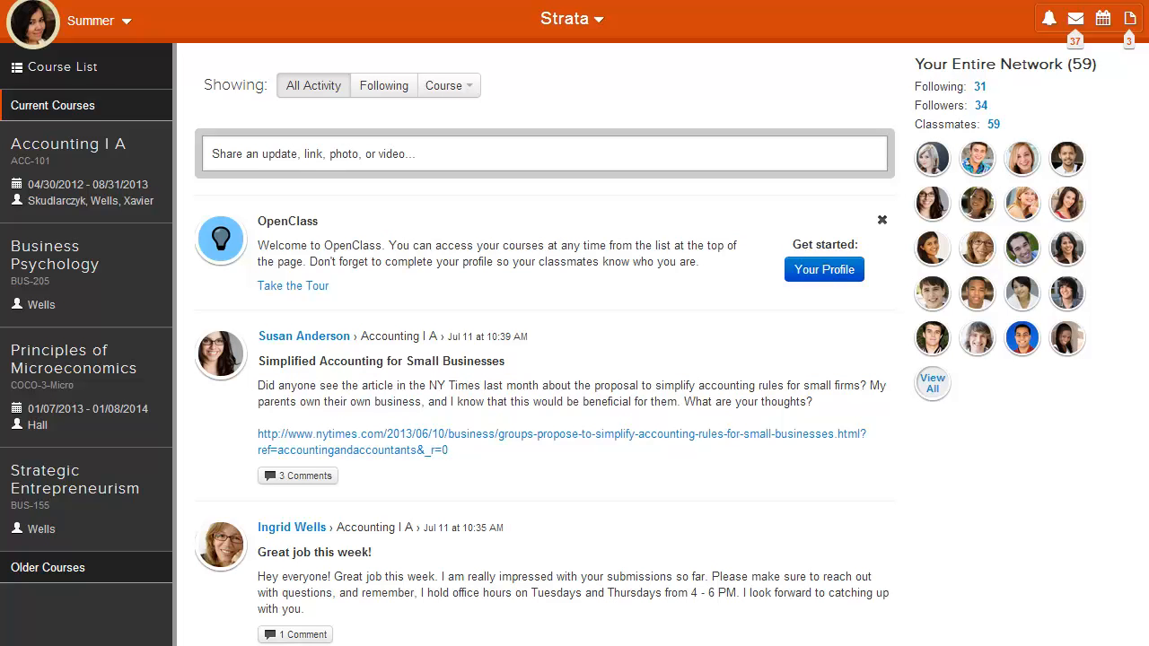
- Go to the Accounting I A course home from the Course List sidebar
left_click(86, 151)
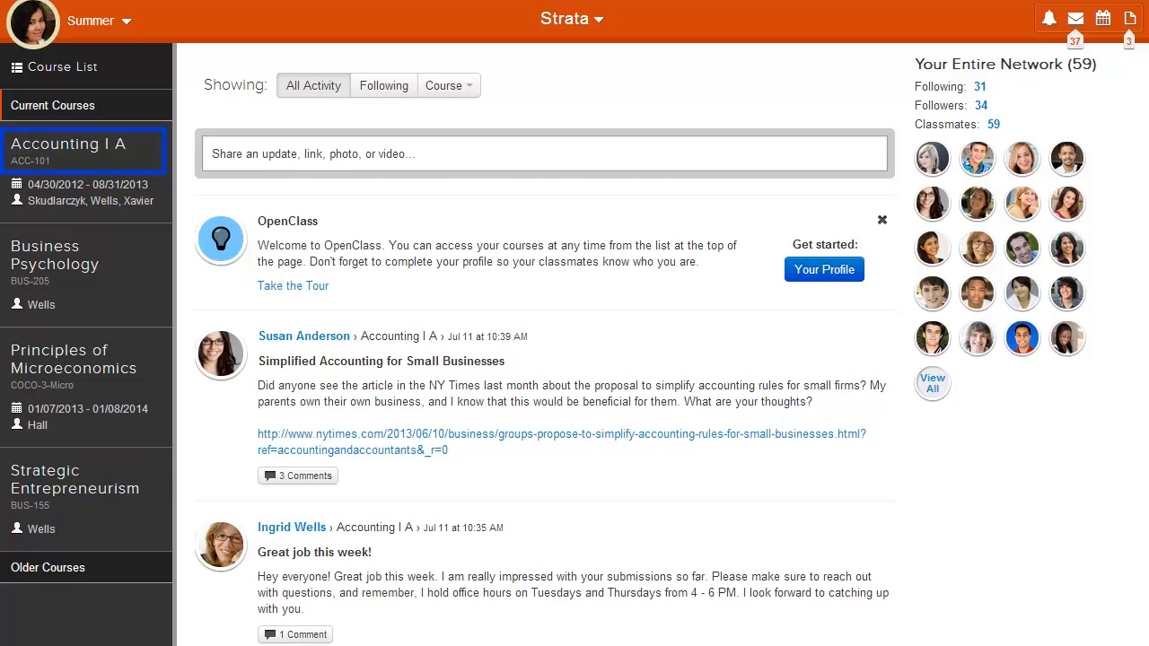
left_click(68, 151)
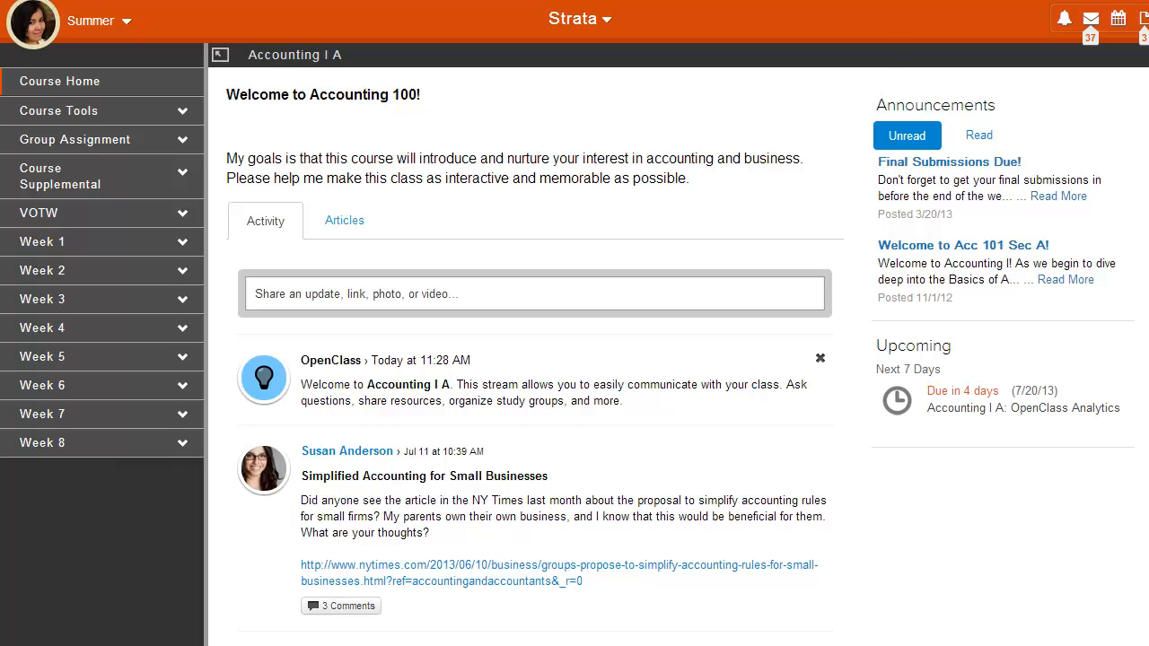
- Choose Dashboard from the Strata list to leave Accounting I A
left_click(578, 18)
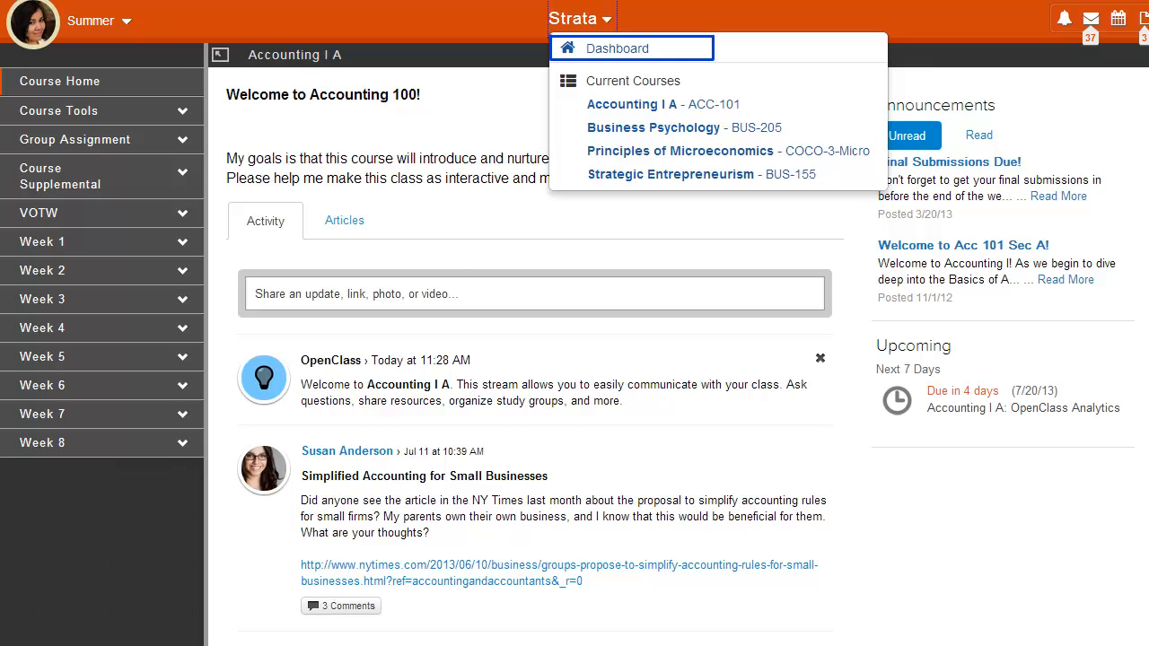
left_click(618, 49)
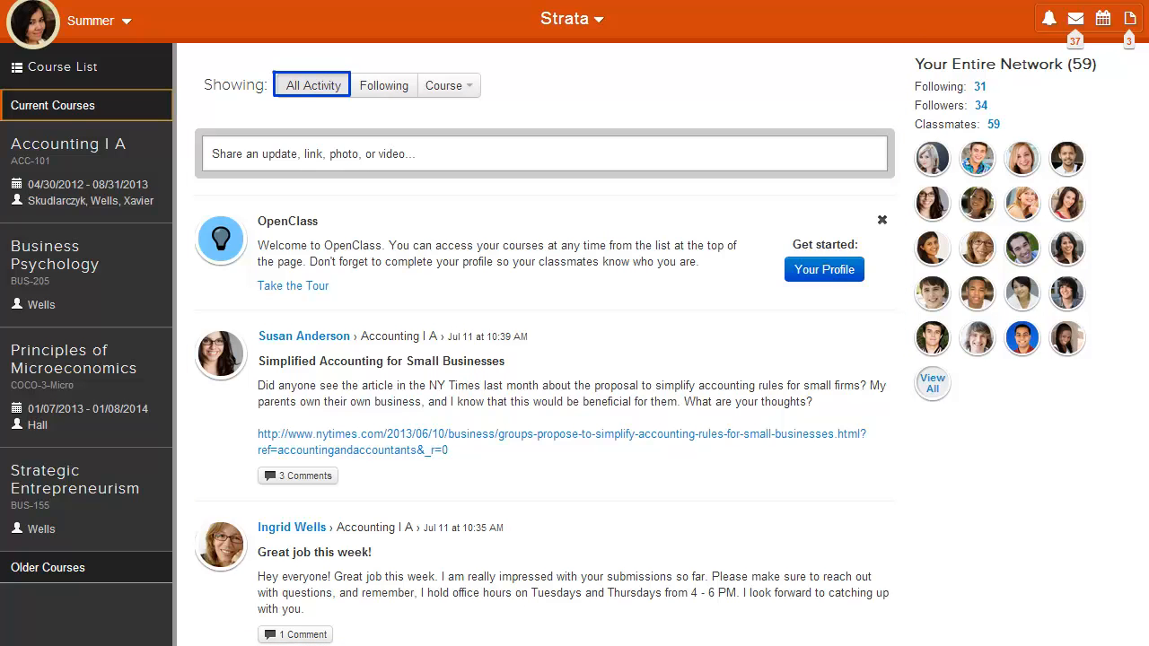
- Filter the stream to Following and list the four courses in the Course filter
left_click(384, 86)
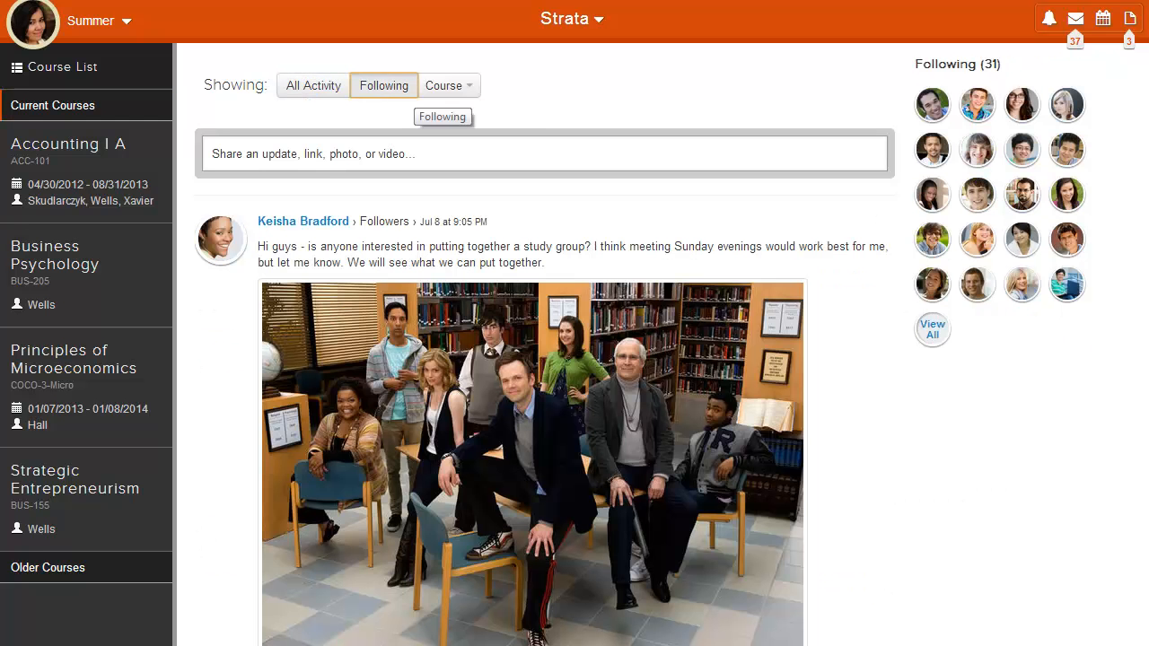
left_click(384, 86)
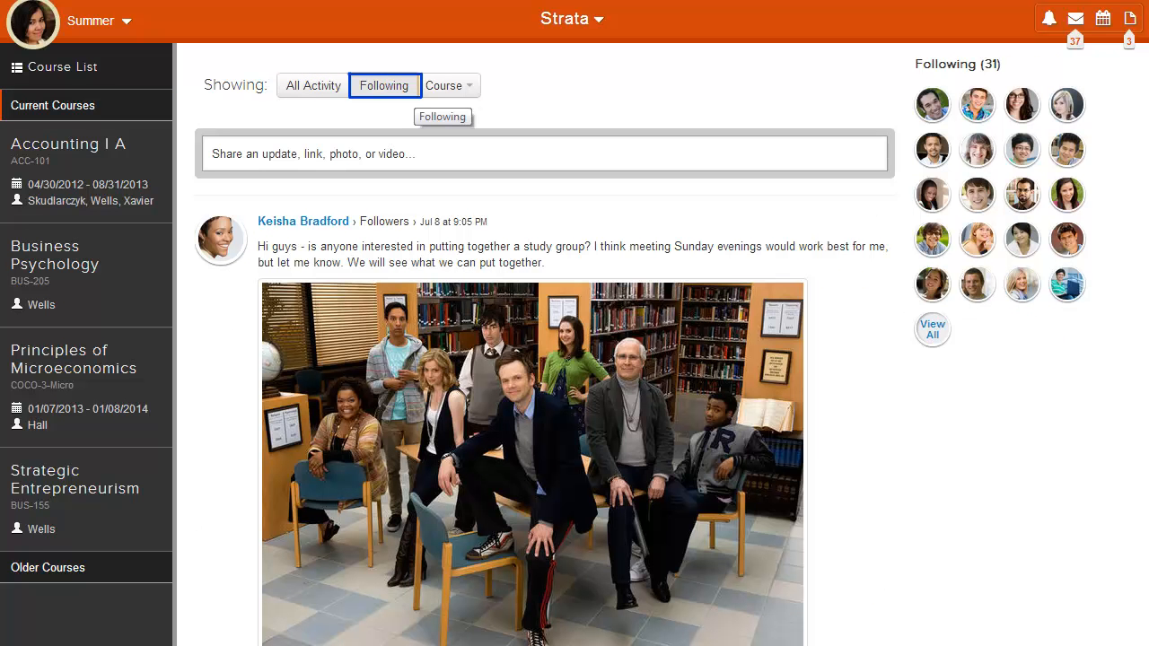
left_click(449, 86)
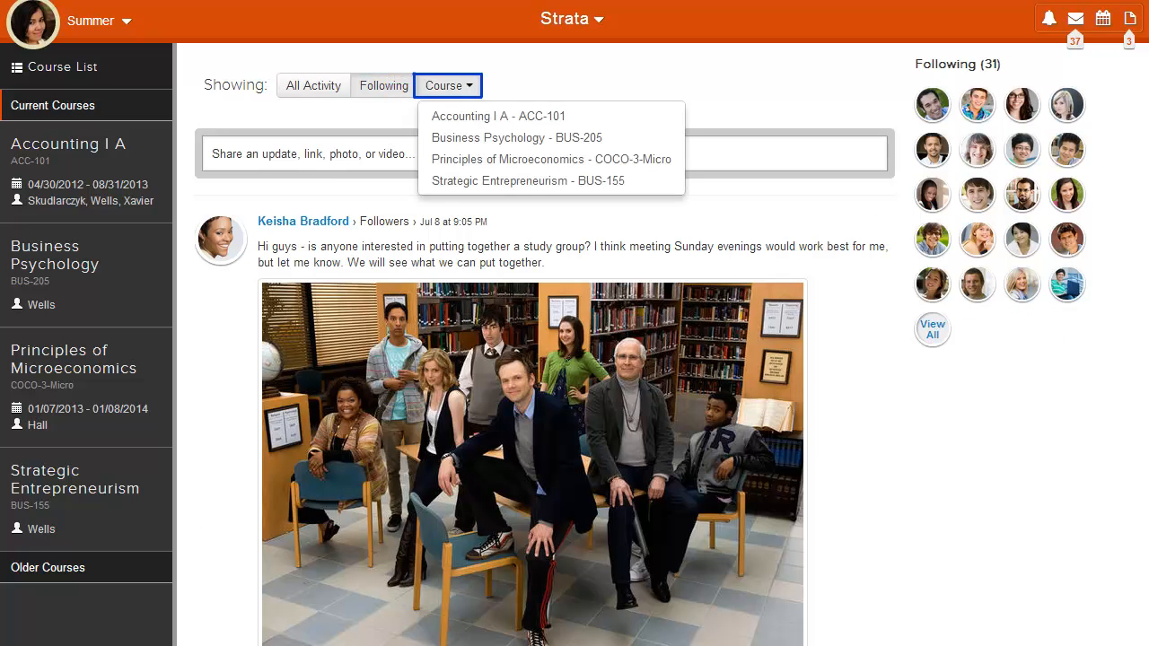